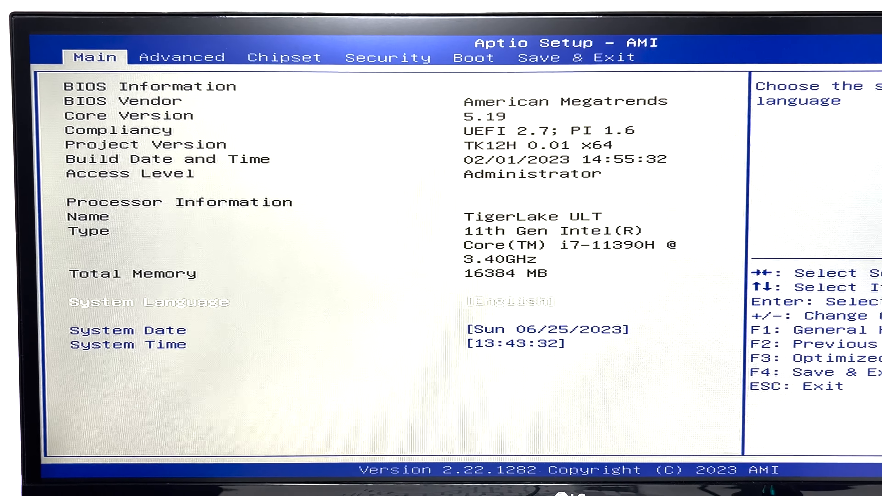
# - Review CPU Power Management Control (PL2 60000, Power Limit 4 70000, C-states disabled) under Advanced > Power & Performance
pyautogui.press('right')
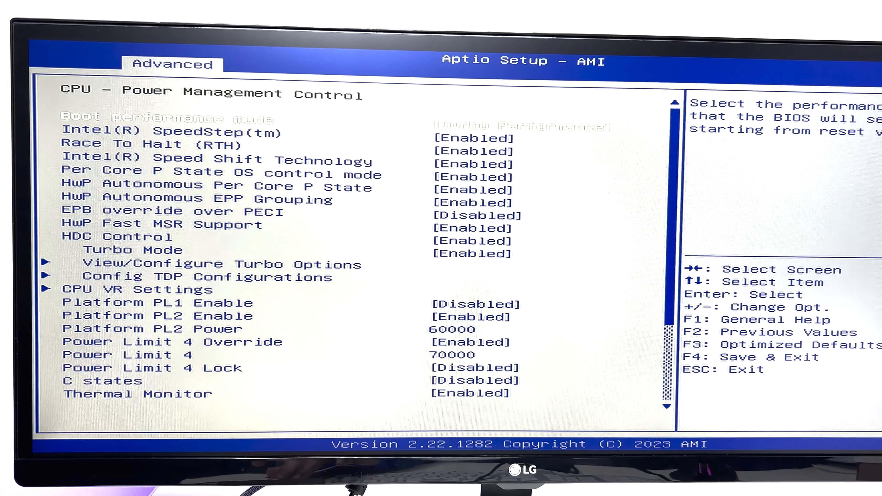
pyautogui.press('Escape')
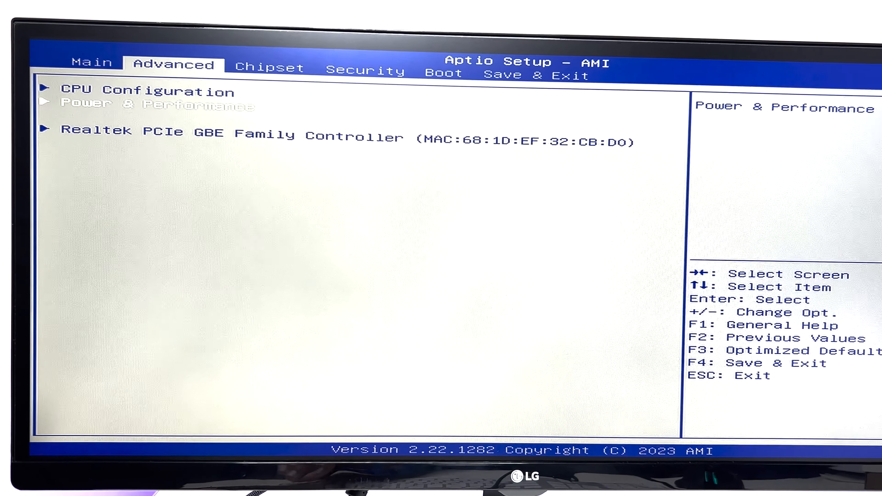
# - Pass through Security and Boot (Hard Disk first, Fast Boot disabled), then view CPU Configuration details
pyautogui.press('right')
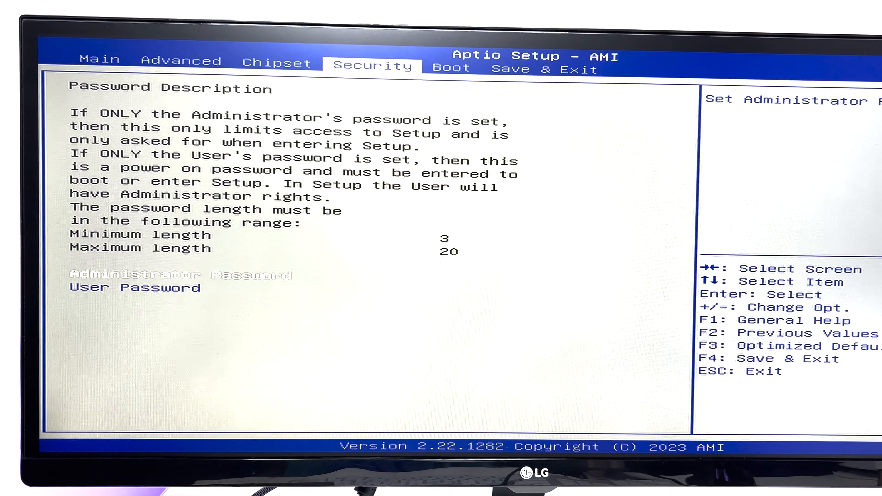
pyautogui.click(451, 68)
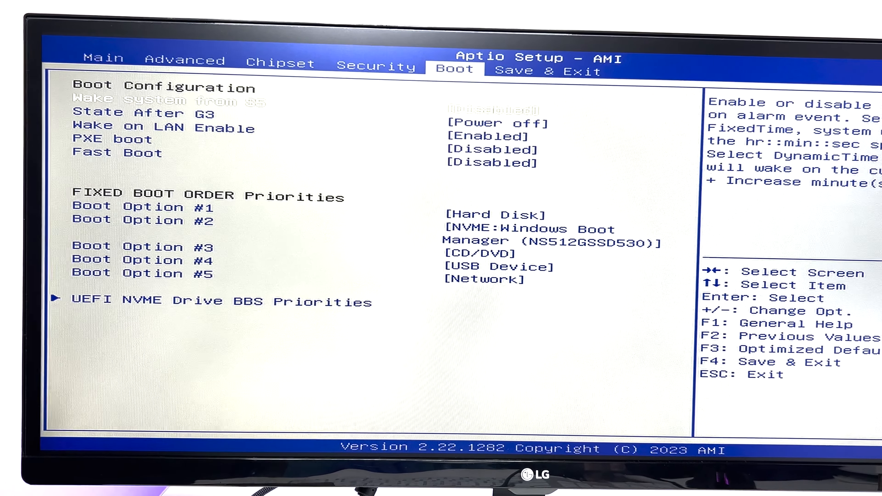
pyautogui.press('Right')
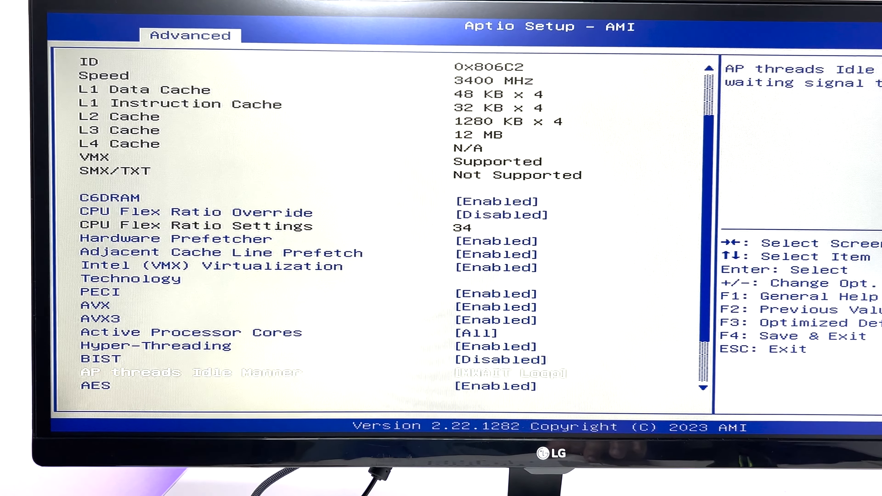
# - Review the full CPU Configuration list (i7-11390H, Hyper-Threading and AES enabled), then return to the Boot page
pyautogui.scroll(-3)
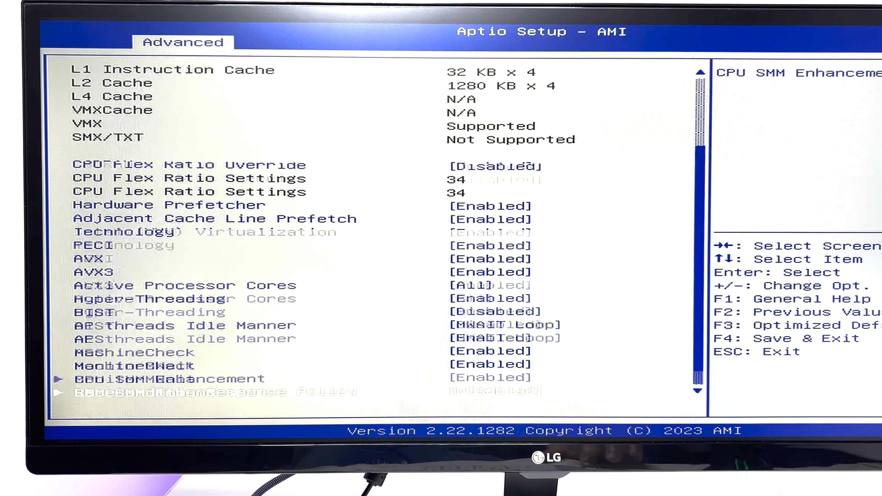
pyautogui.scroll(3)
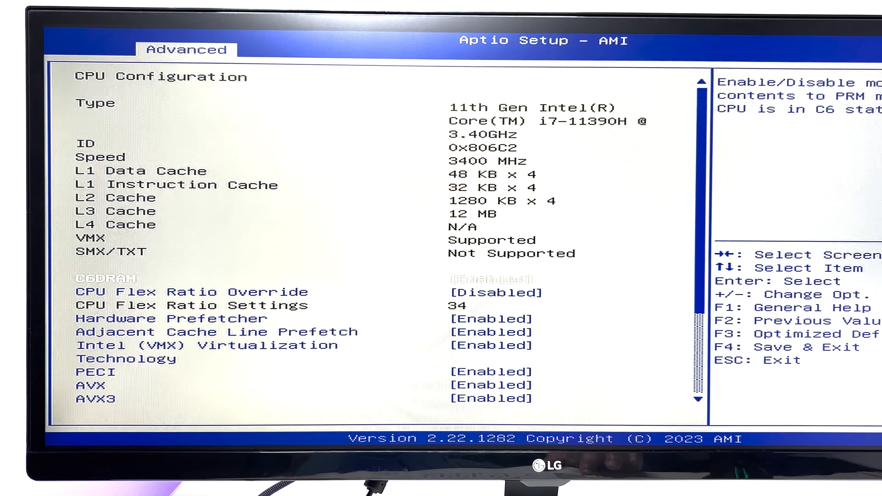
pyautogui.press('Down')
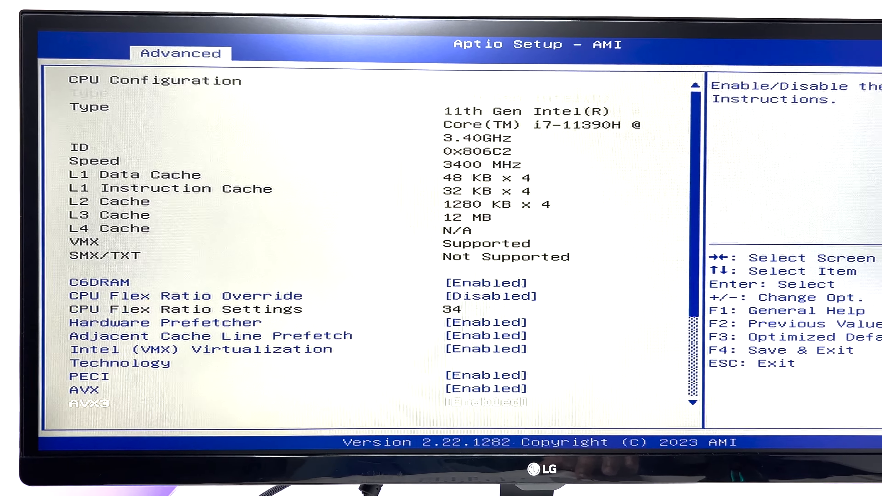
pyautogui.scroll(-3)
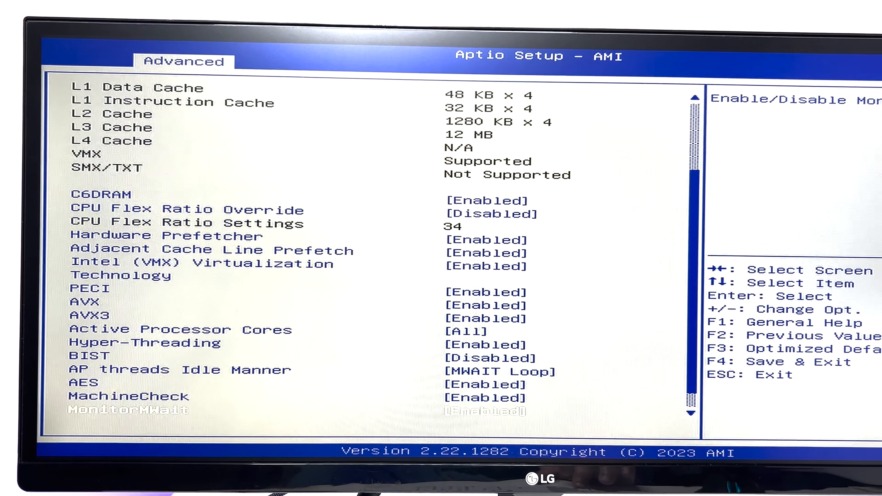
pyautogui.scroll(3)
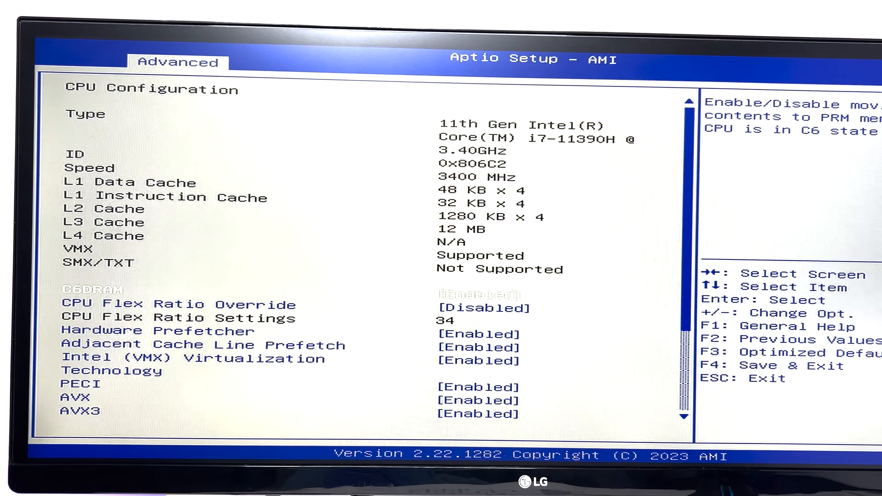
pyautogui.scroll(-3)
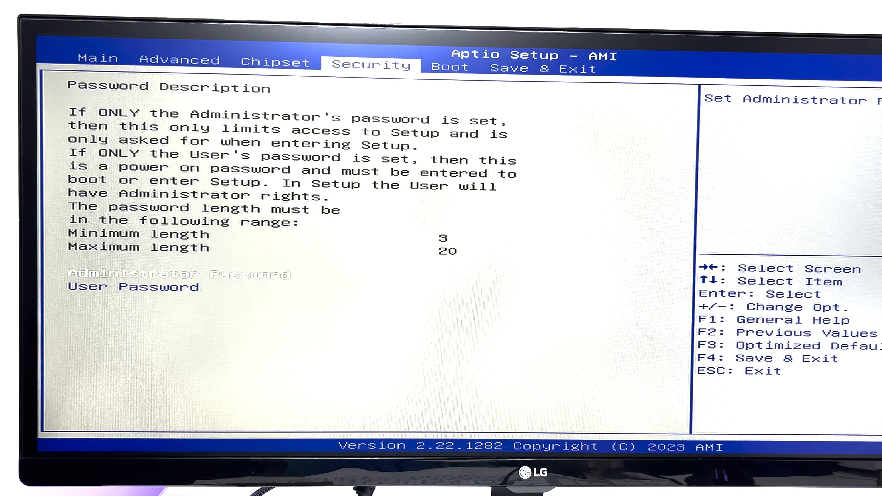
pyautogui.click(452, 68)
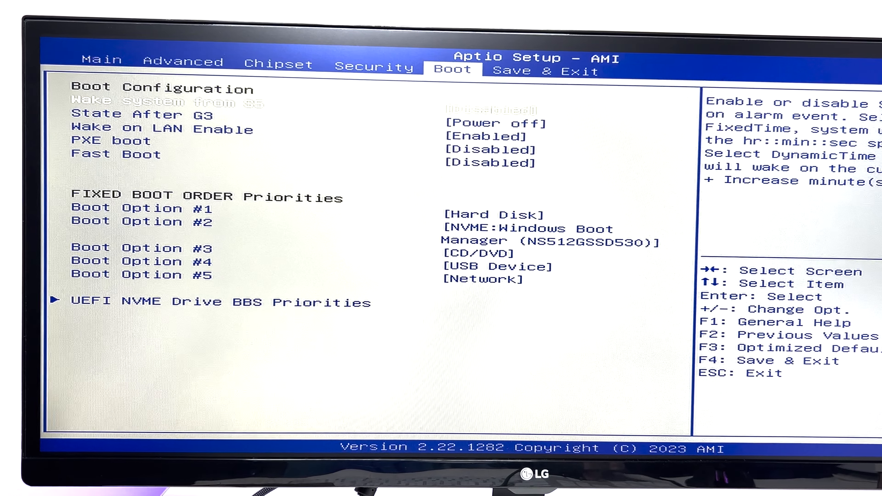